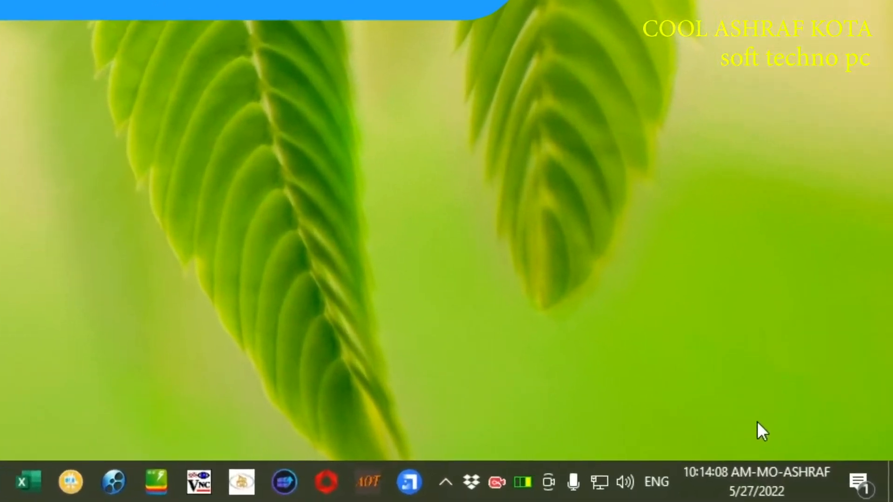
- Launch regedit from the Run dialog found via Start search
left_click(757, 481)
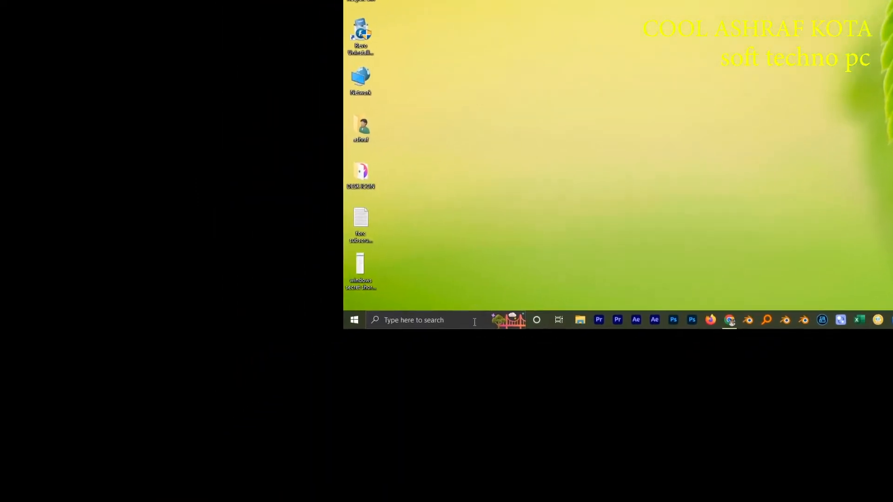
left_click(353, 319)
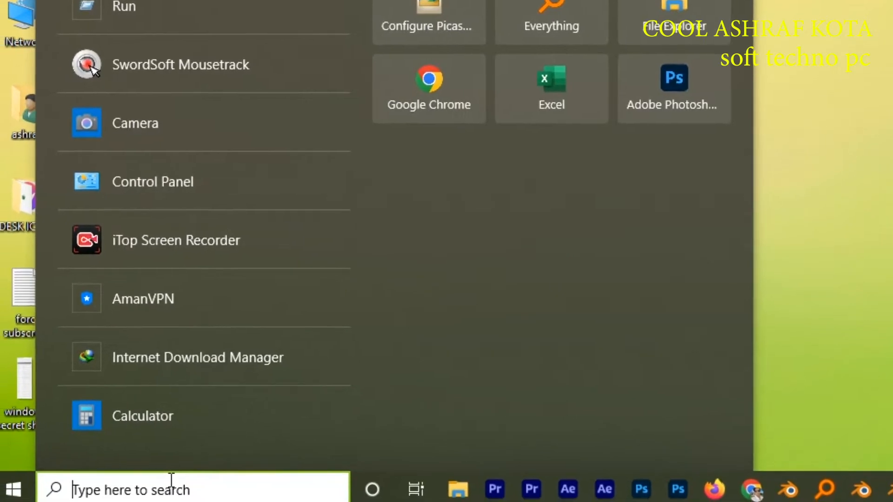
type("run")
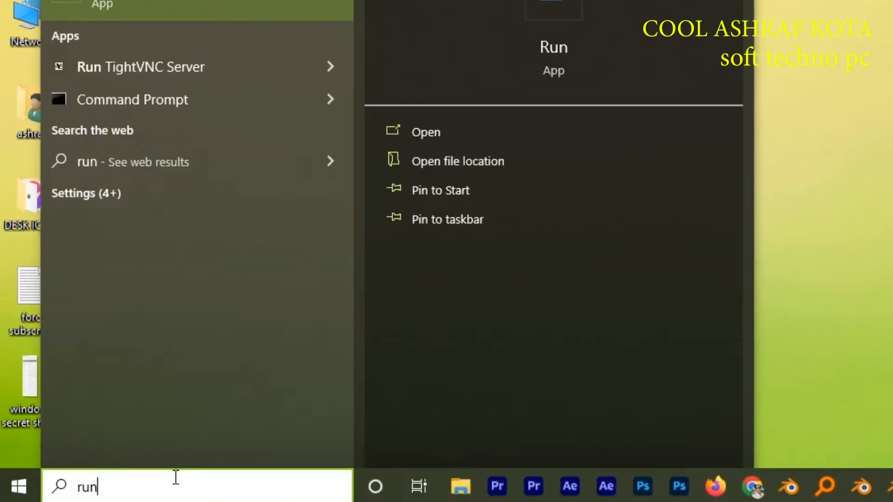
left_click(425, 131)
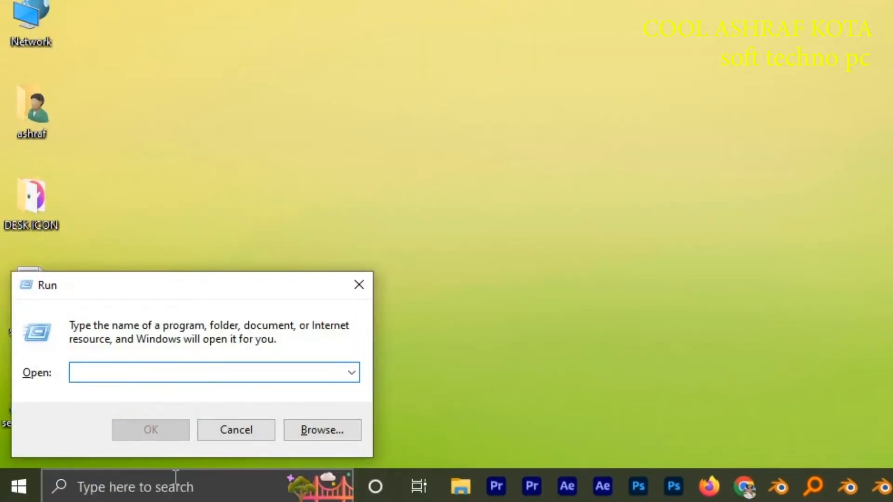
type("r")
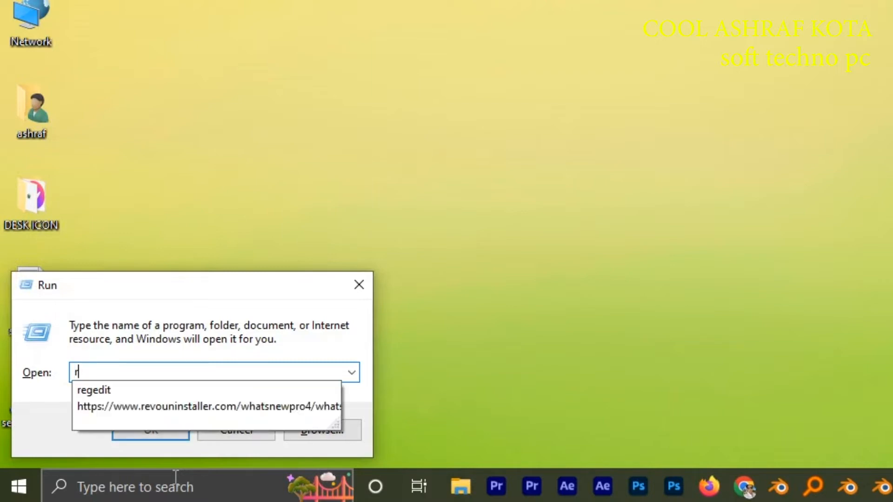
left_click(93, 390)
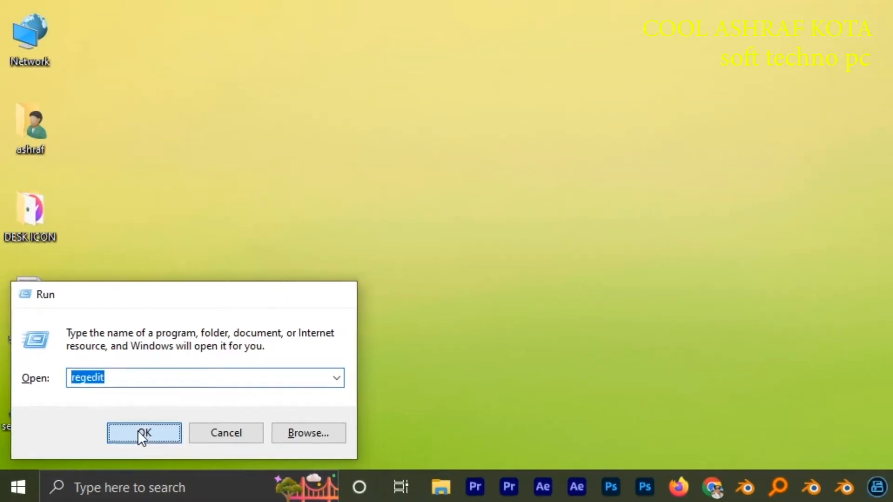
left_click(144, 432)
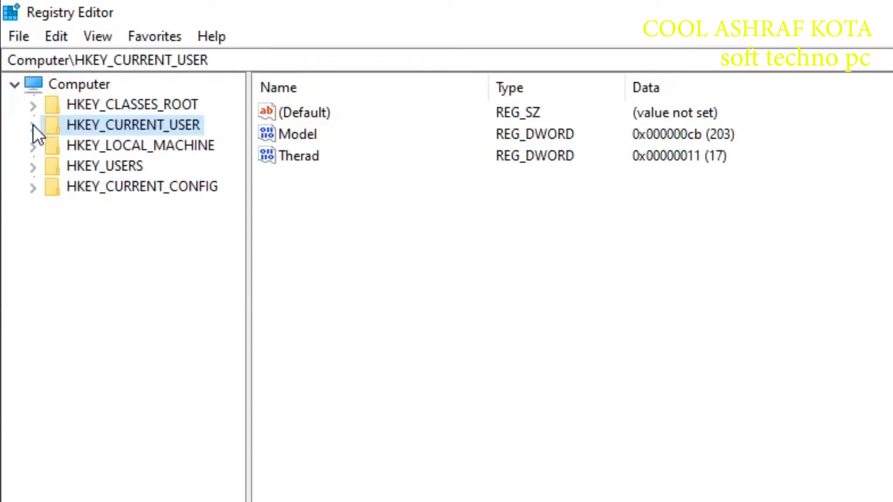
- Drill HKEY_CURRENT_USER down through SOFTWARE, Microsoft, Windows and CurrentVersion to Explorer
left_click(33, 124)
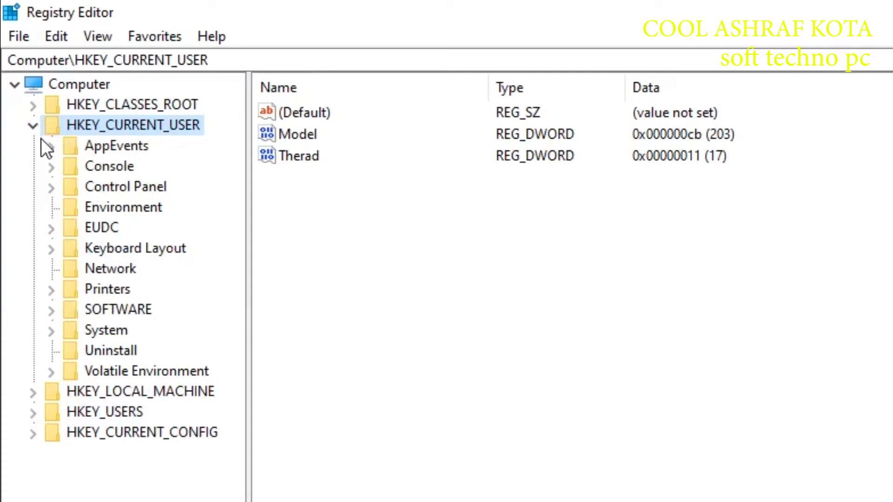
mouse_move(65, 333)
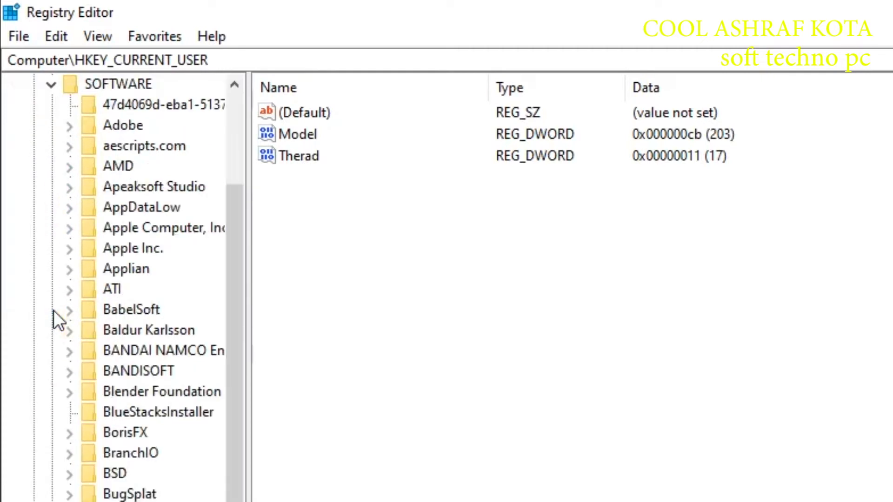
scroll("down", 3)
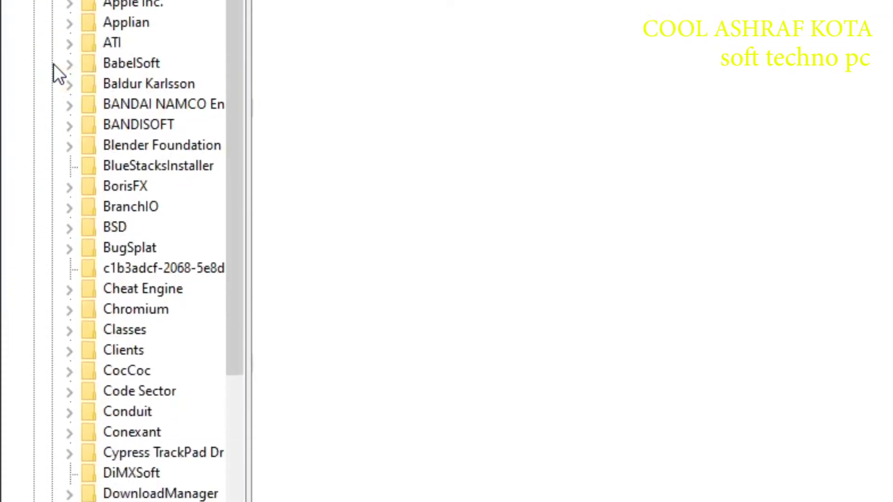
scroll("down", 3)
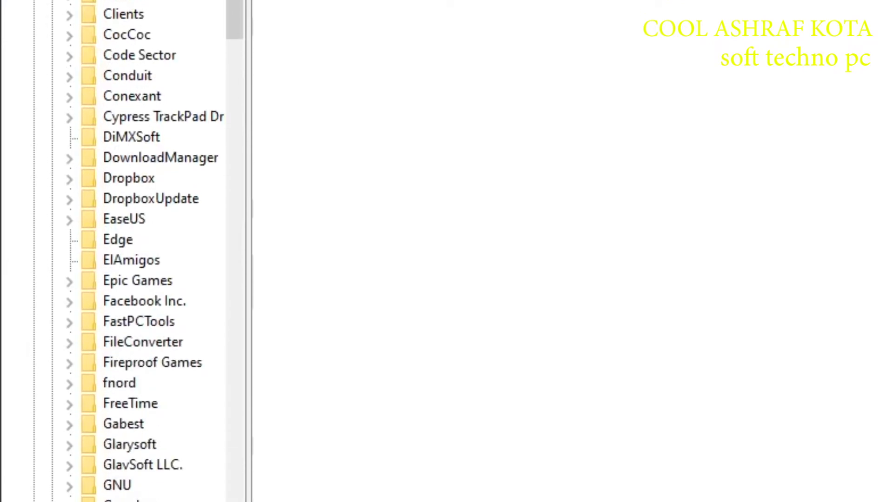
scroll("down", 3)
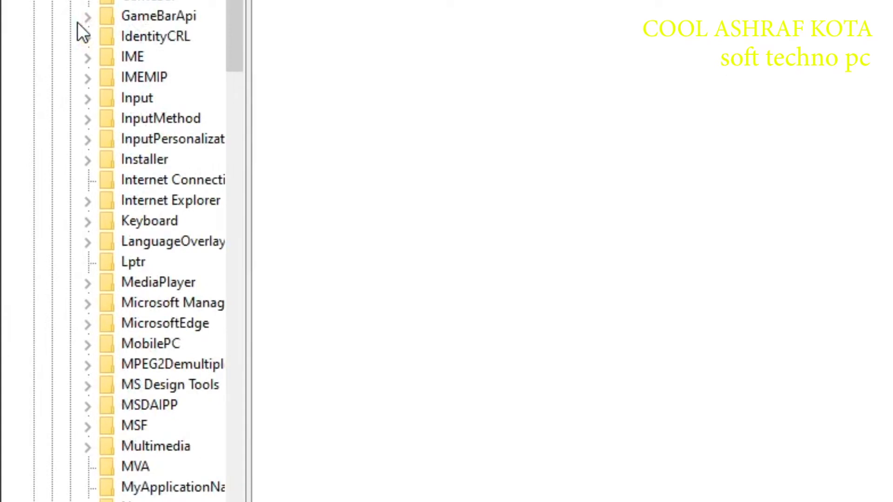
scroll("down", 3)
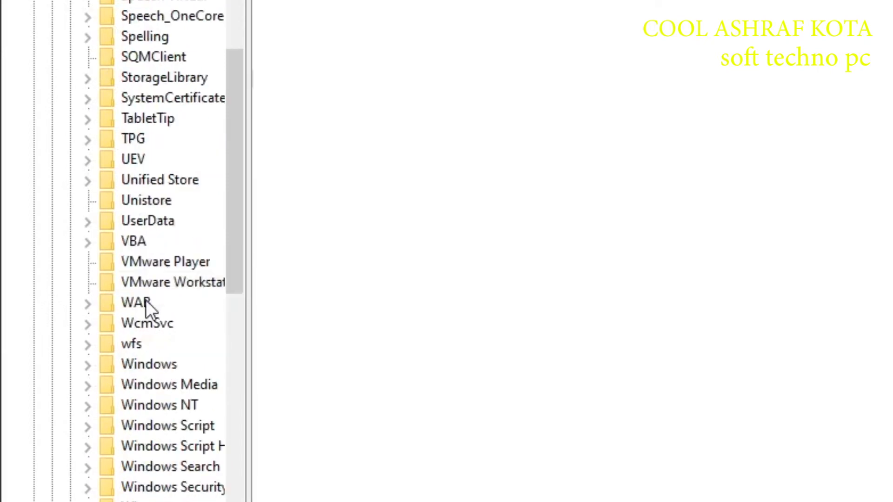
scroll("down", 3)
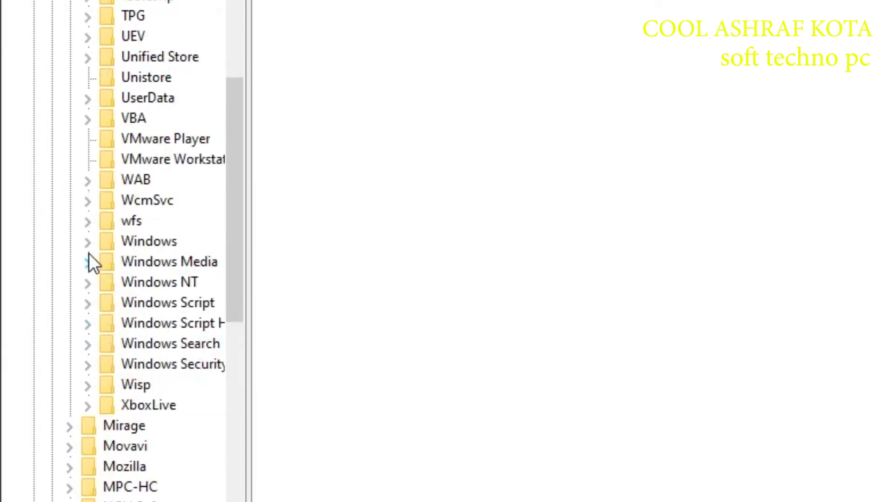
left_click(88, 241)
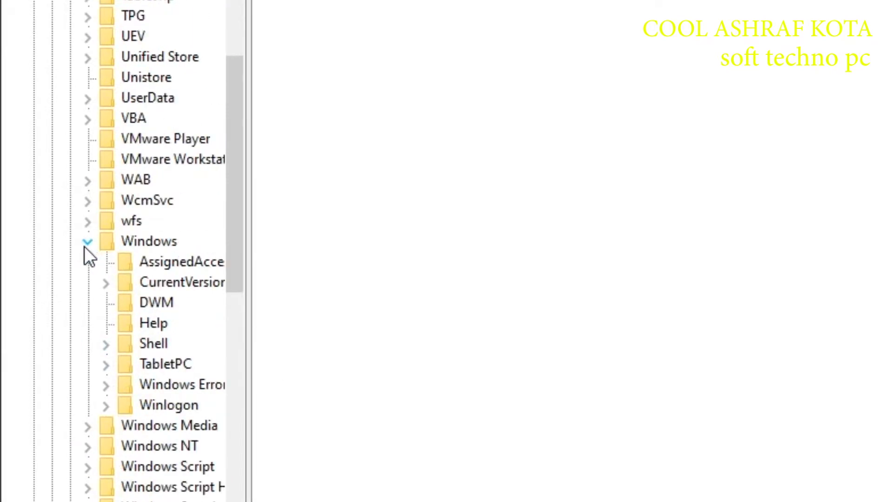
scroll("down", 3)
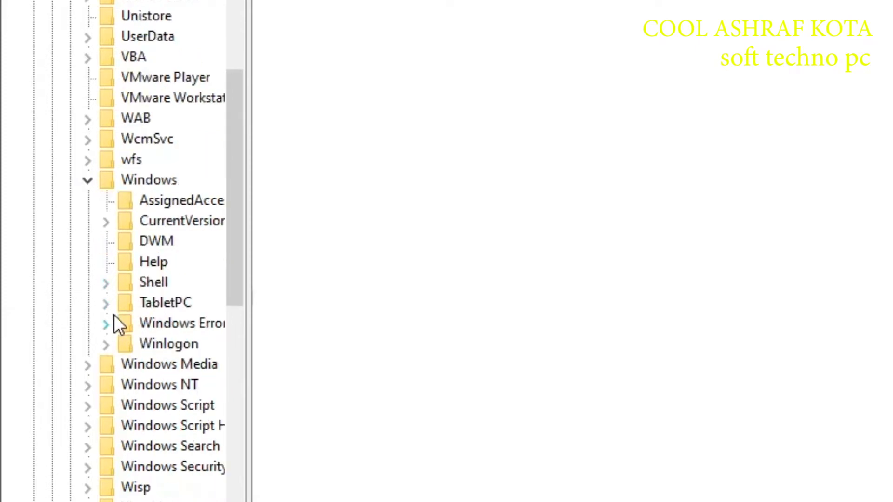
scroll("down", 3)
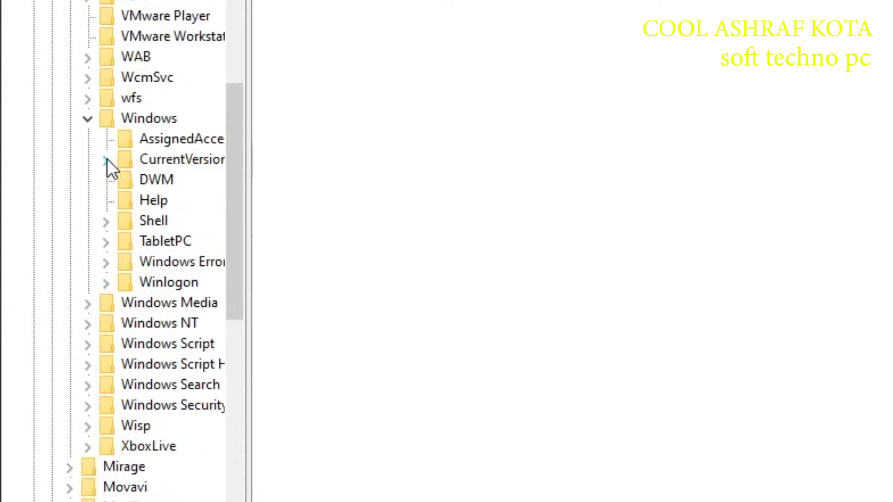
scroll("down", 3)
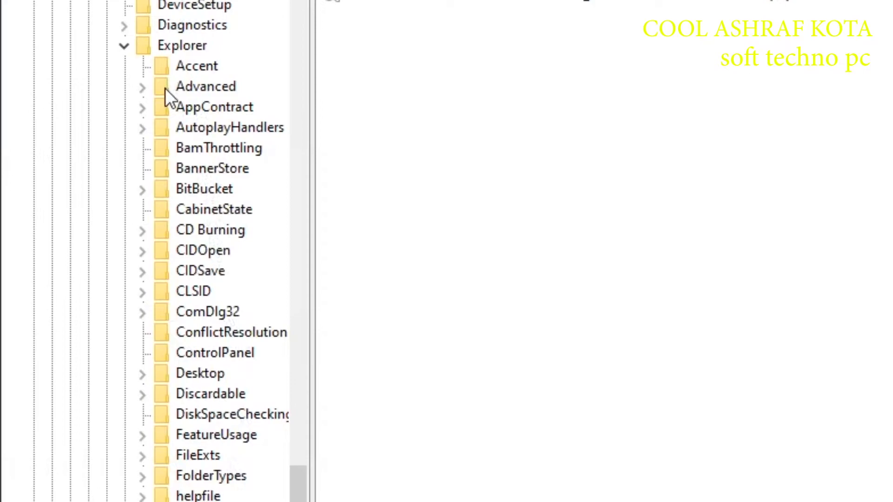
- Select the Advanced key to list its values such as TaskbarAnimations
left_click(204, 86)
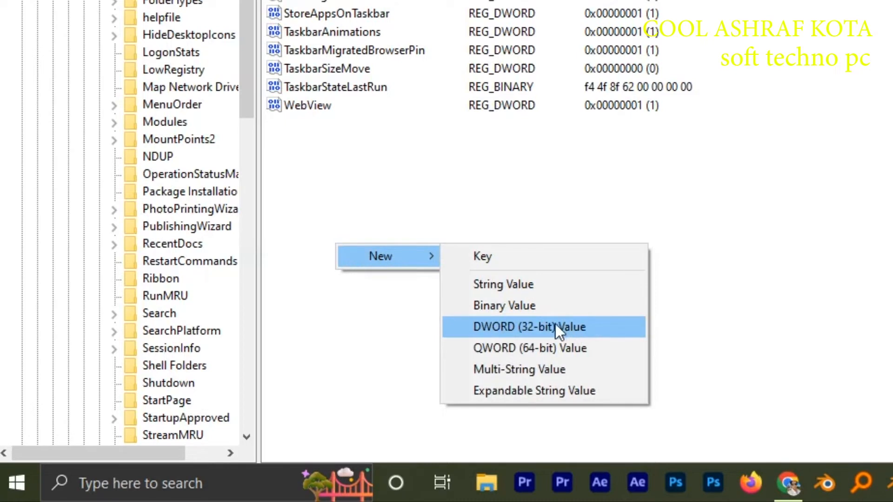
mouse_move(606, 335)
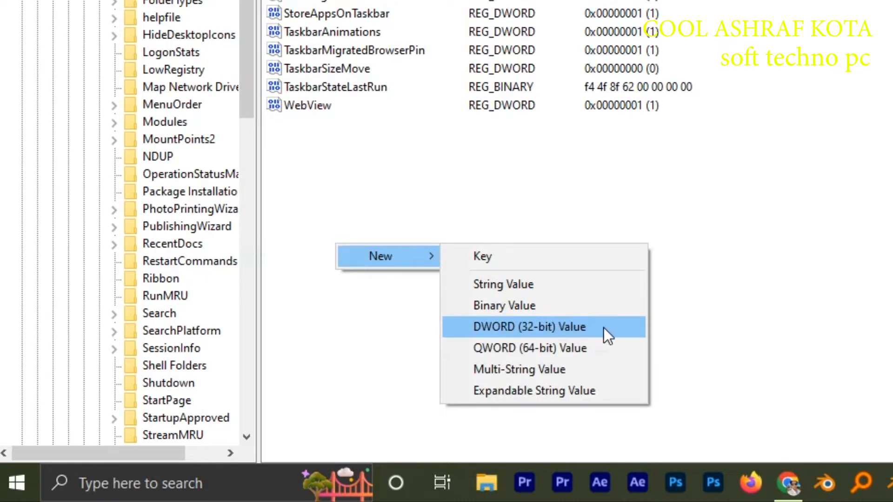
mouse_move(597, 348)
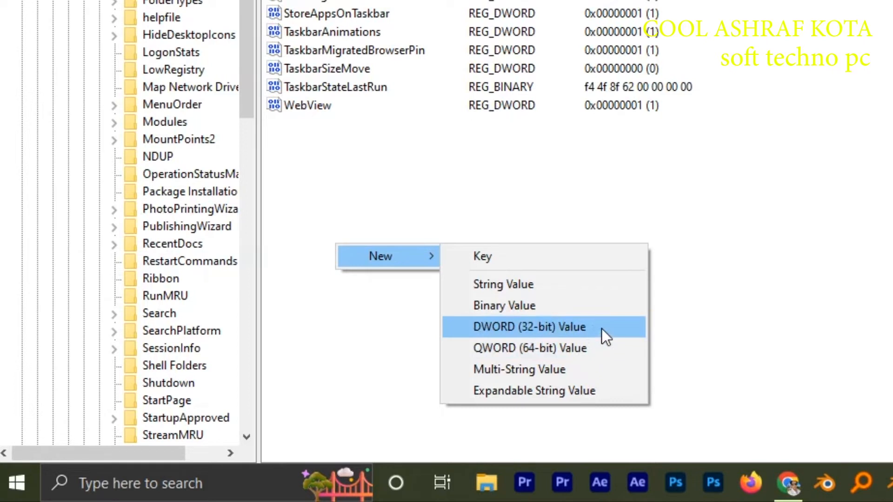
- Create a DWORD (32-bit) value in Advanced named ShowSecondsInSystemClock
left_click(529, 327)
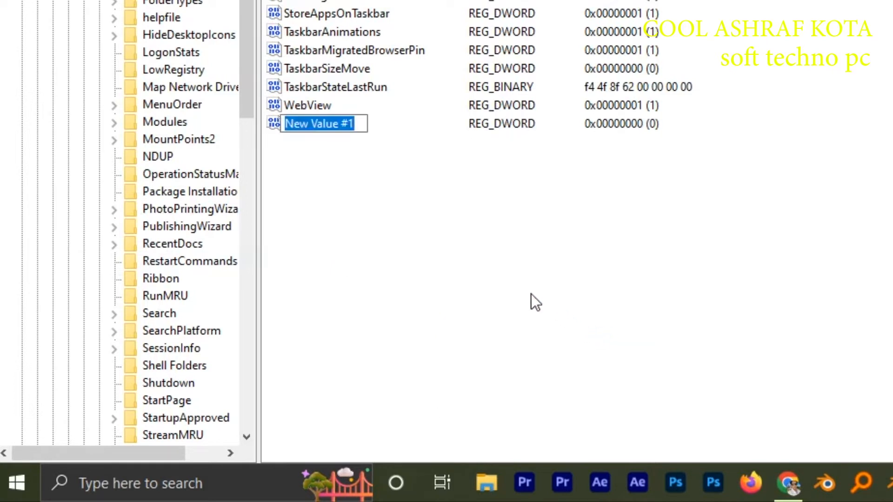
left_click(319, 124)
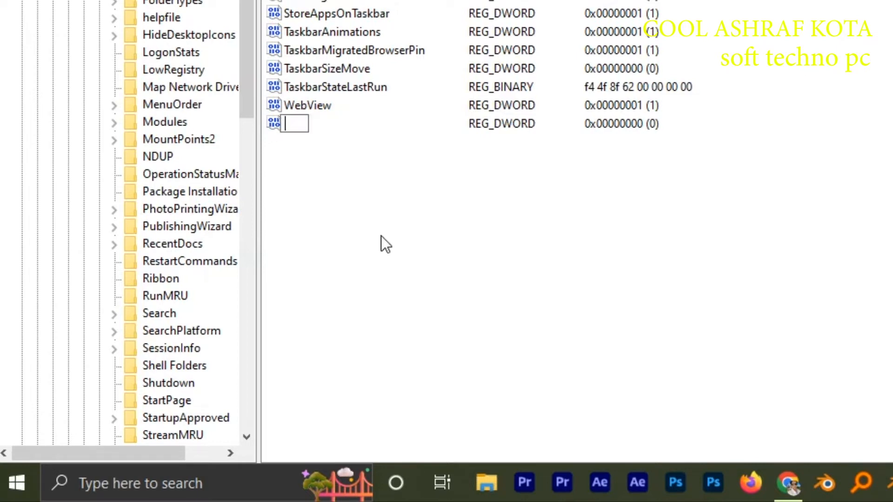
type("Show")
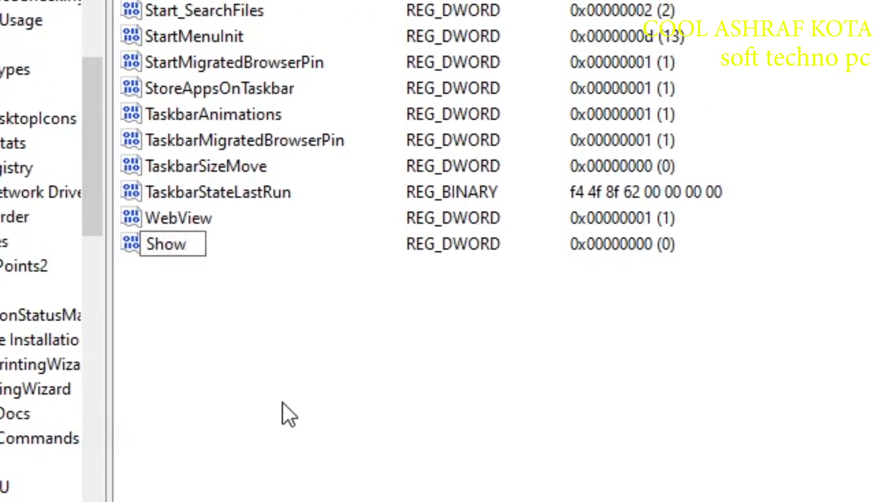
type("S")
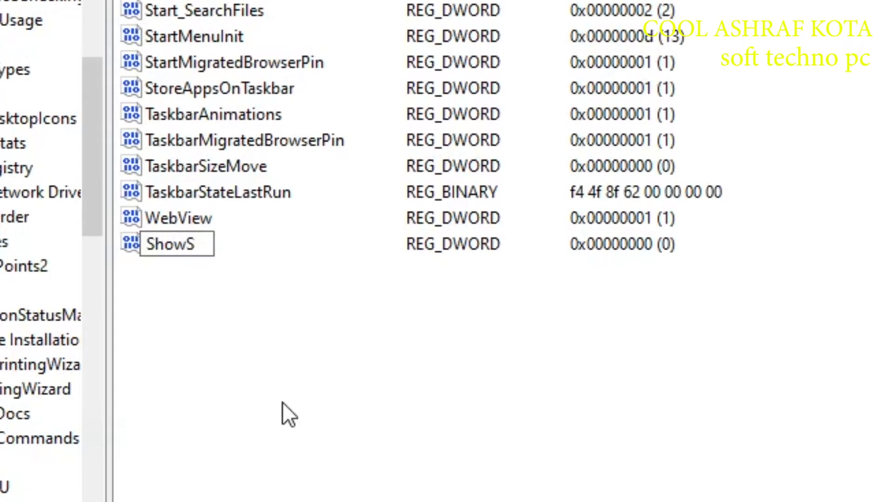
type("e")
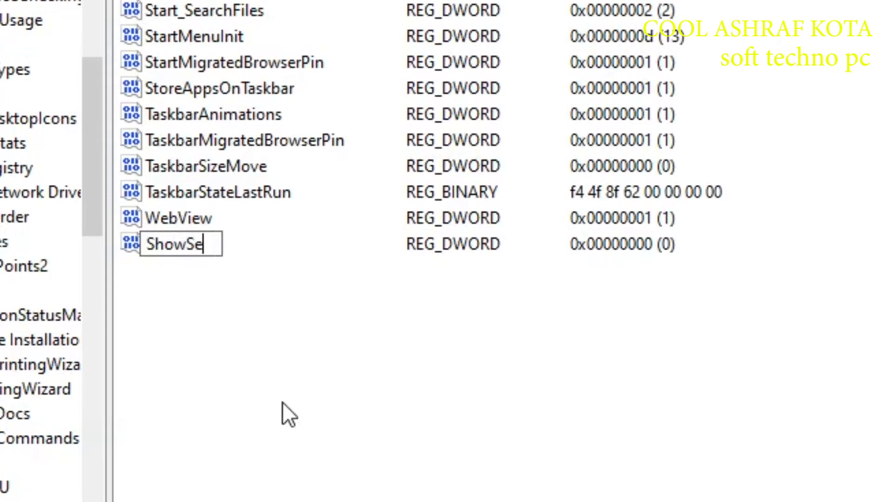
type("conds")
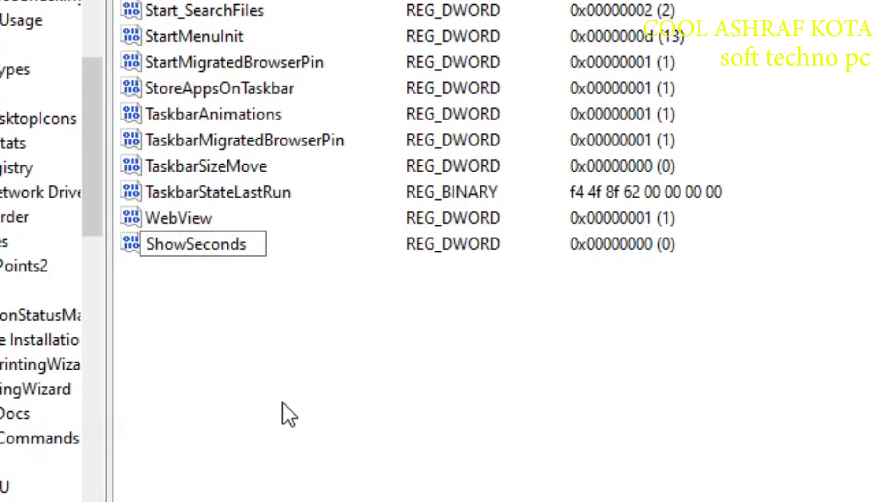
type("In")
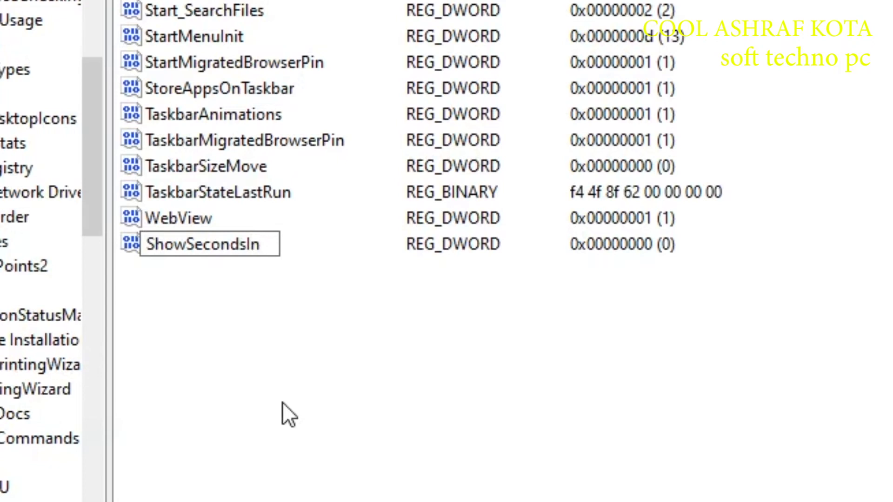
type("S")
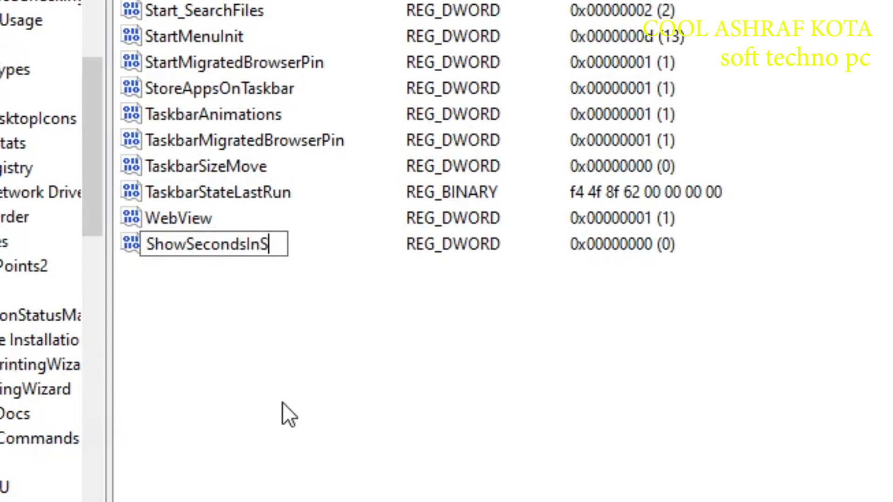
type("yst")
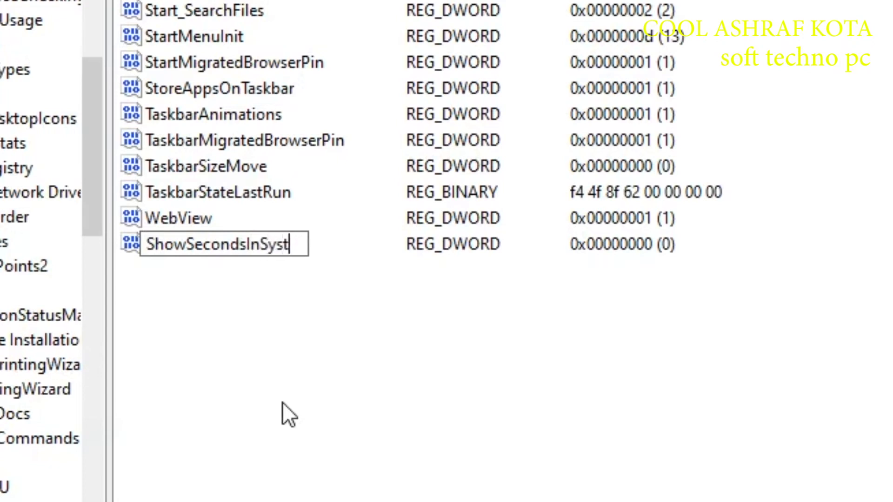
type("em")
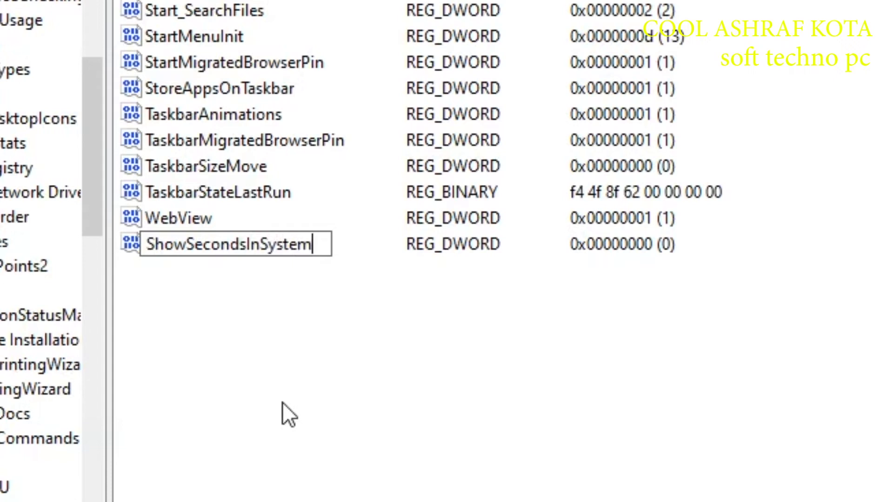
type("Clock")
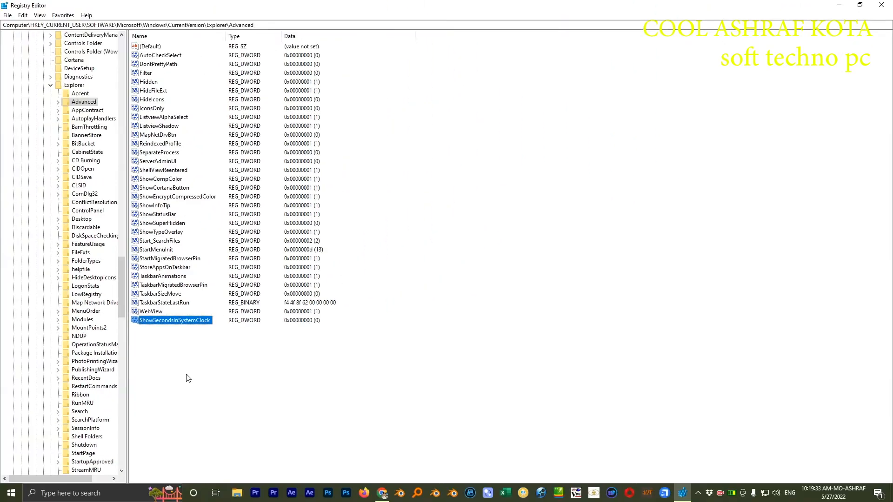
mouse_move(135, 323)
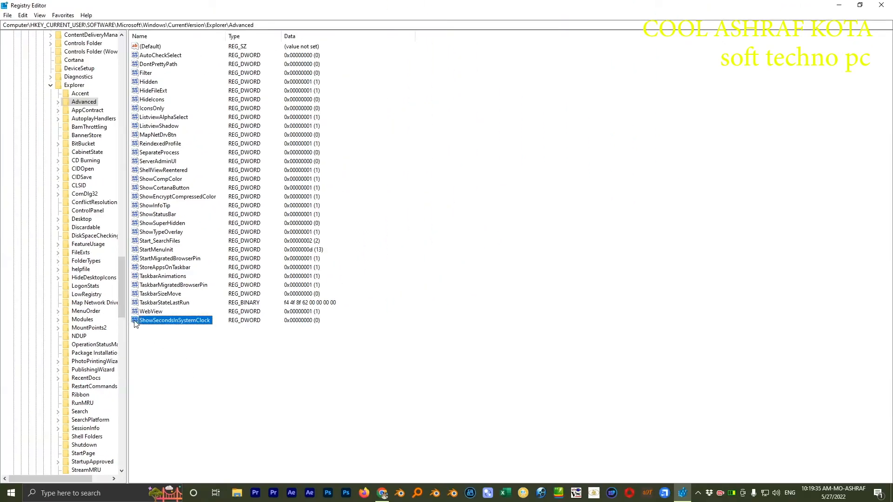
- Change ShowSecondsInSystemClock's value data from 0 to 1
double_click(176, 320)
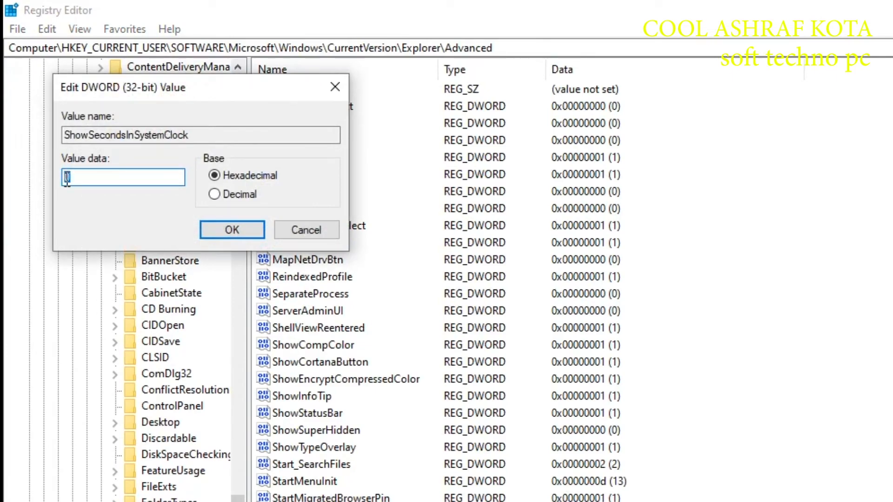
type("1")
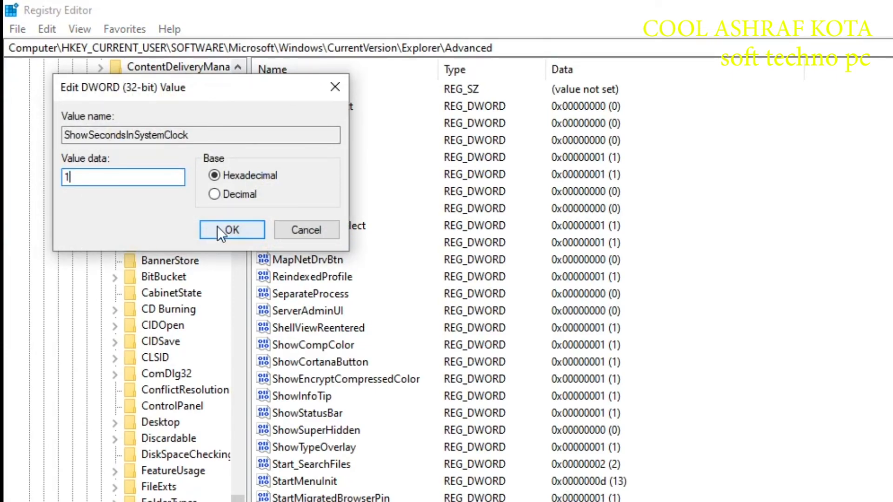
left_click(232, 230)
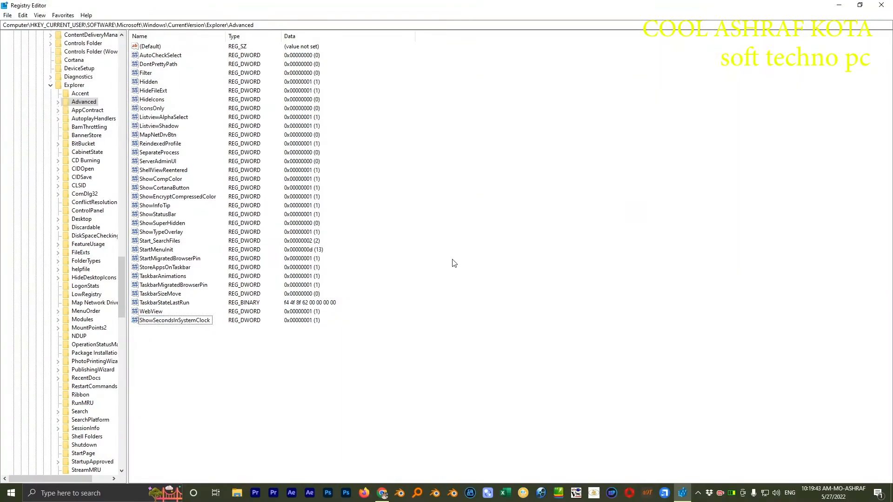
mouse_move(698, 57)
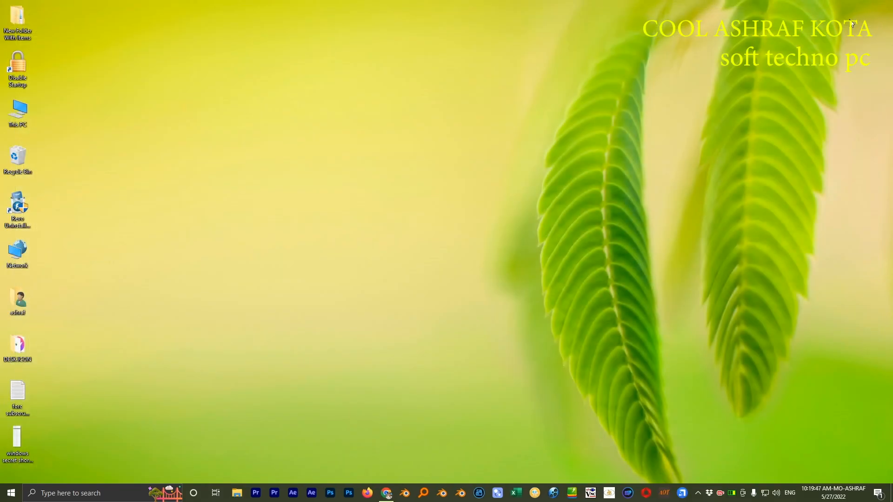
mouse_move(524, 330)
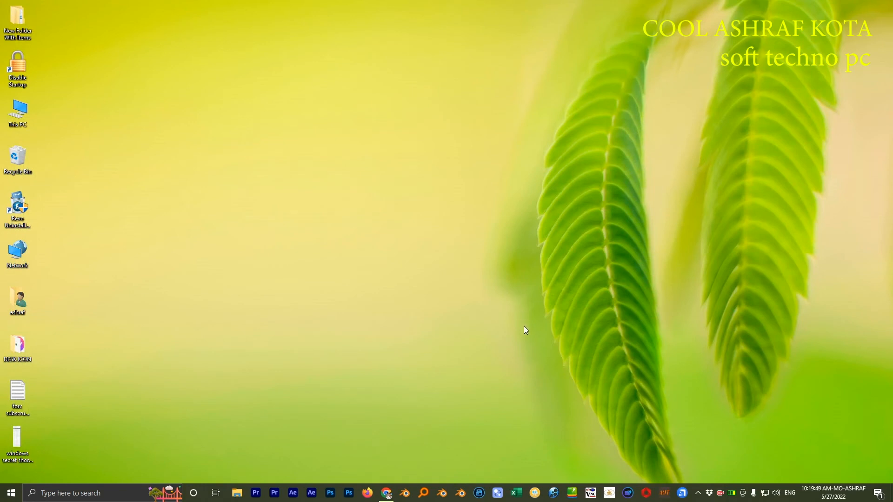
mouse_move(762, 366)
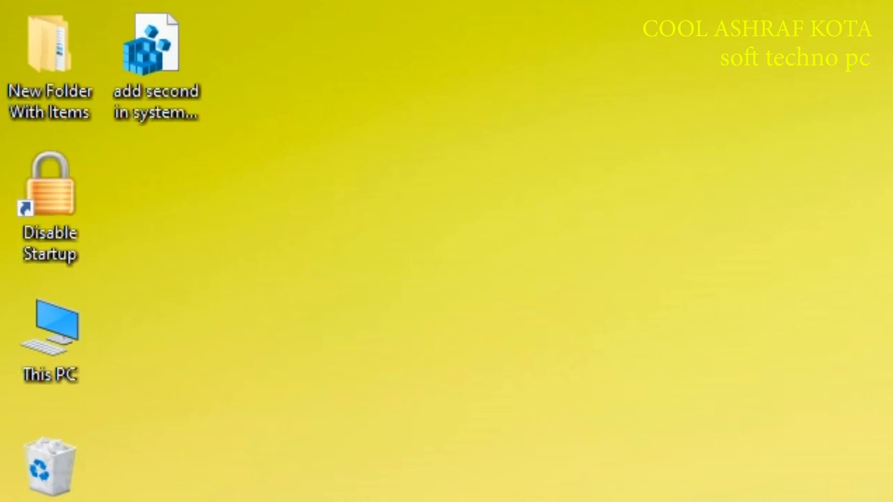
- Merge 'add second in system clock.reg' from the desktop and confirm the successful import
left_click(146, 51)
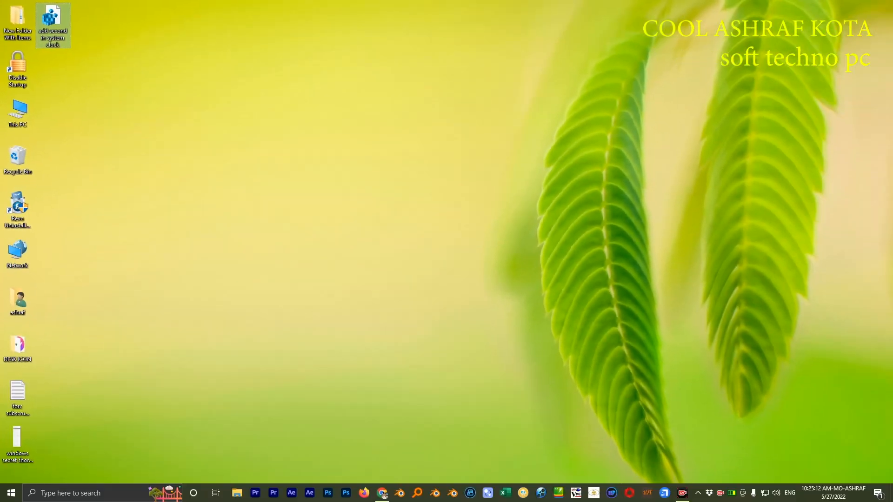
double_click(52, 24)
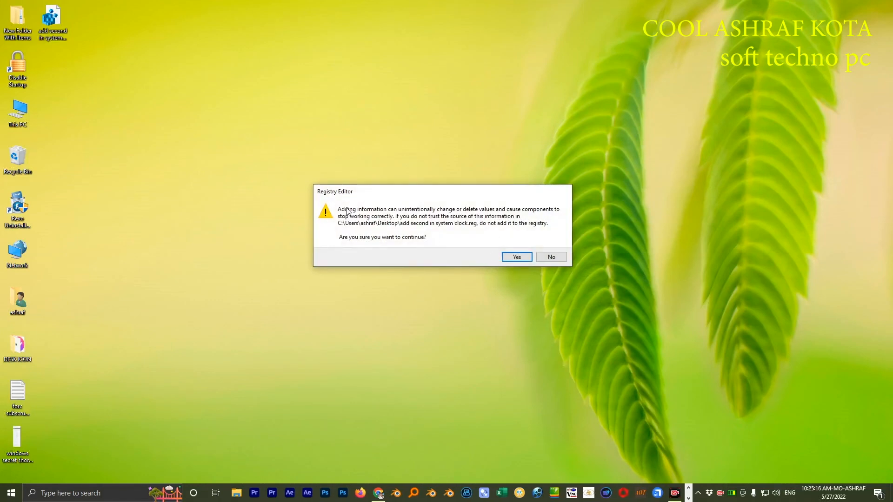
left_click(516, 257)
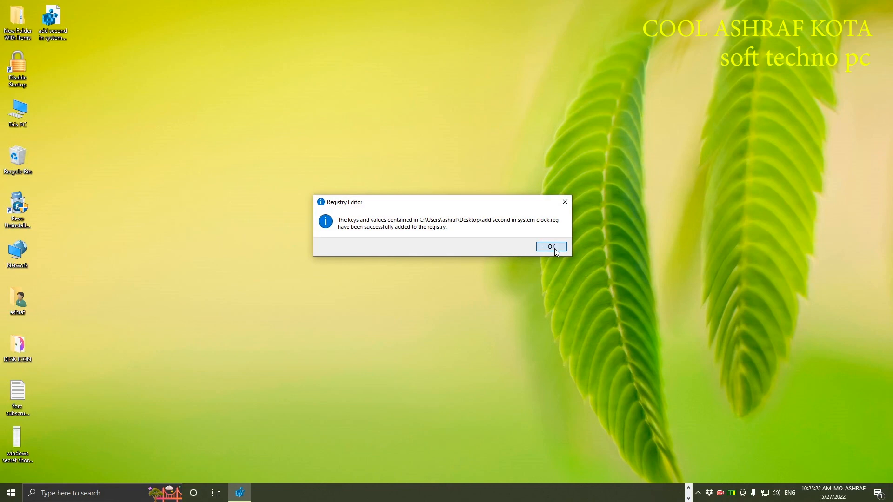
left_click(550, 247)
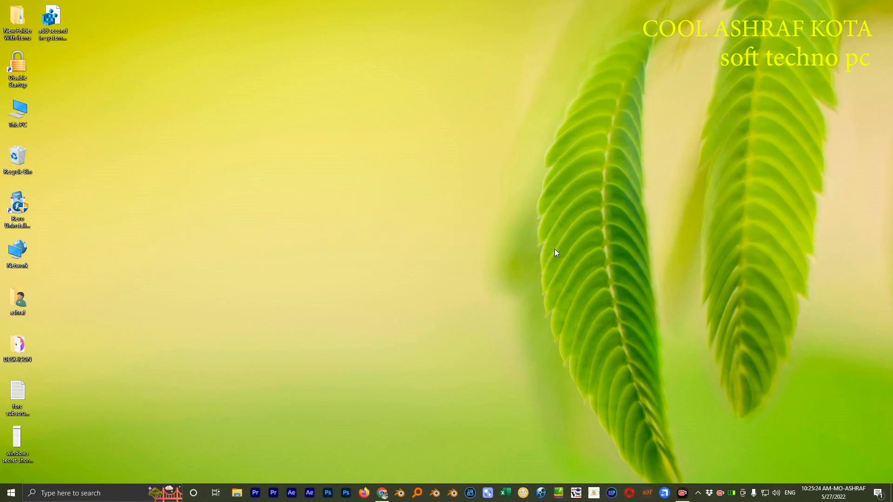
mouse_move(582, 278)
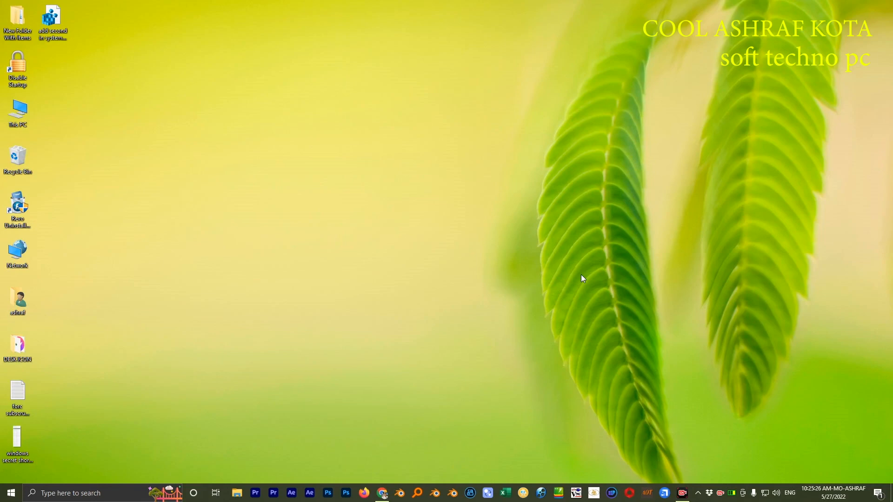